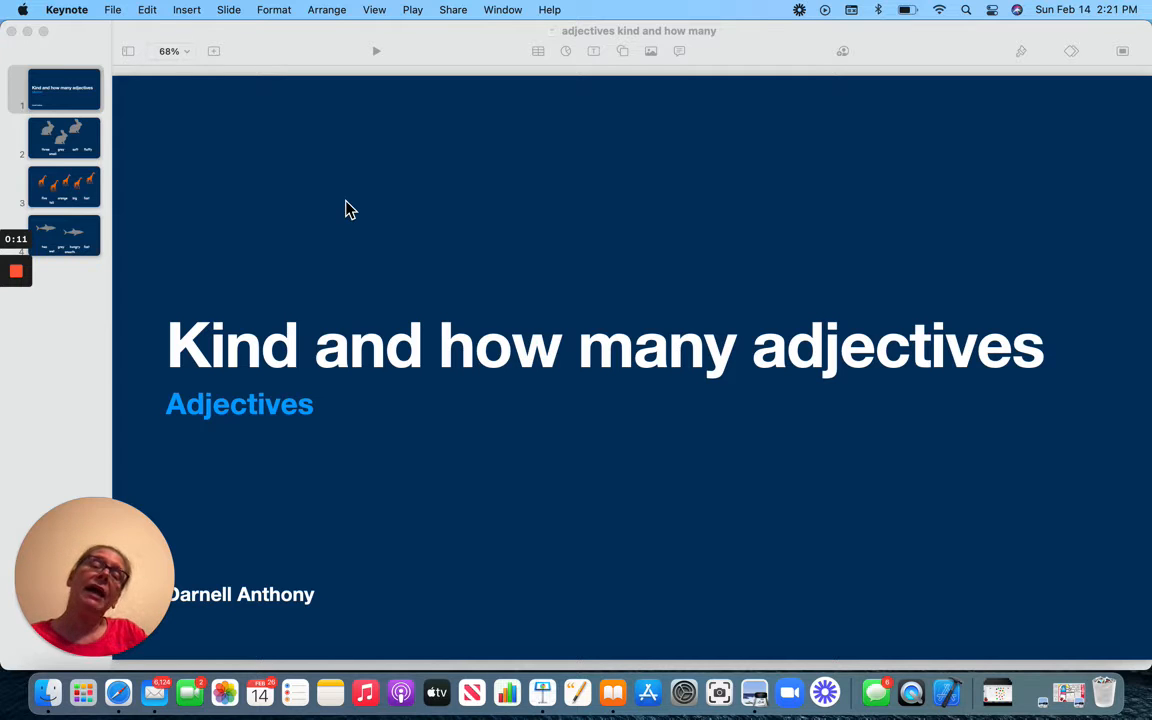
Step: Show slide 2 with three gray bunnies and the words three, gray, soft, fluffy, small
{"action": "left_click", "coordinate": [63, 137]}
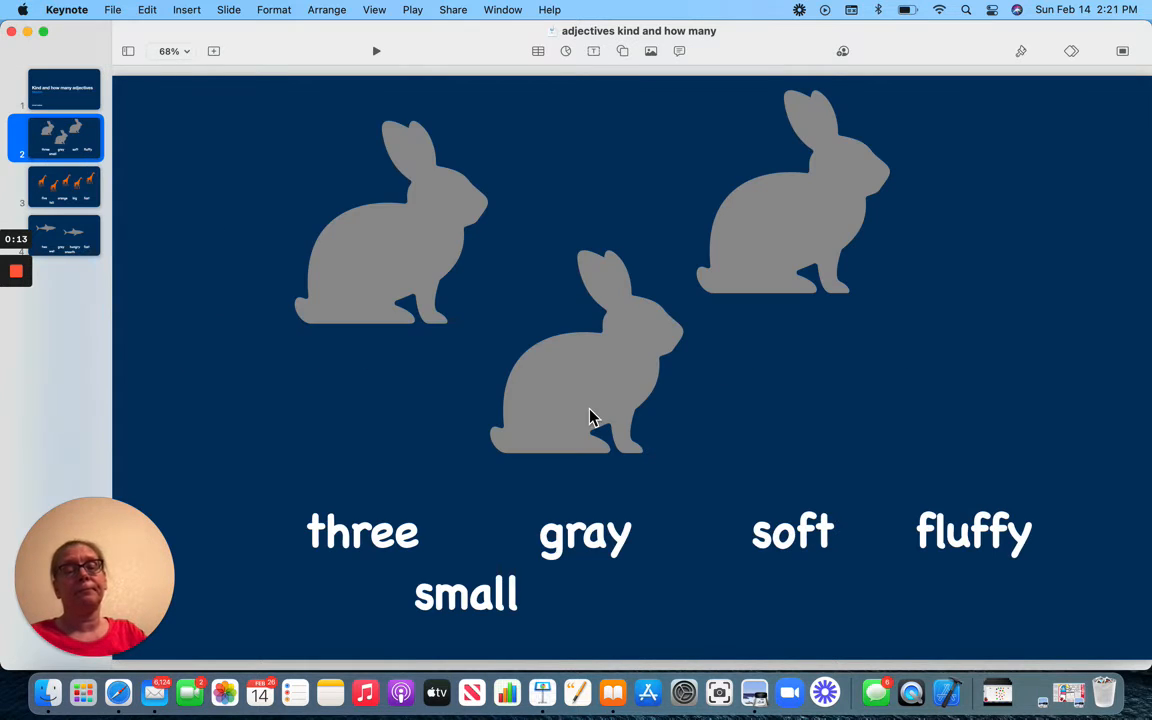
{"action": "mouse_move", "coordinate": [898, 185]}
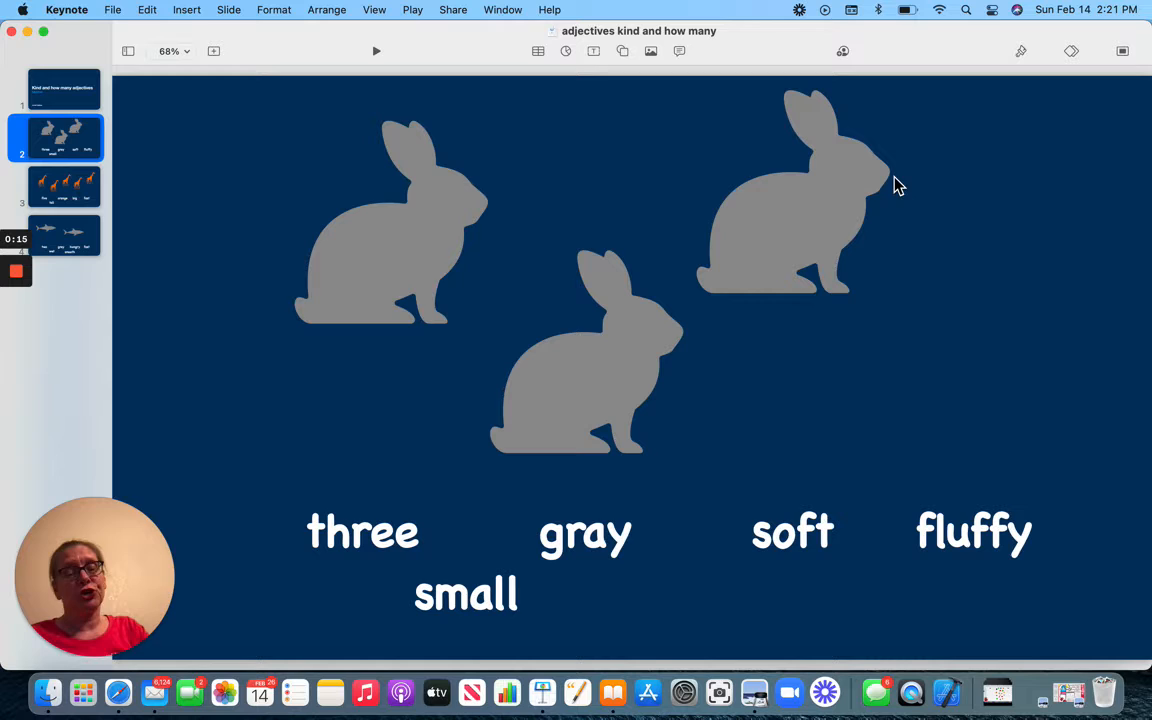
{"action": "mouse_move", "coordinate": [765, 210]}
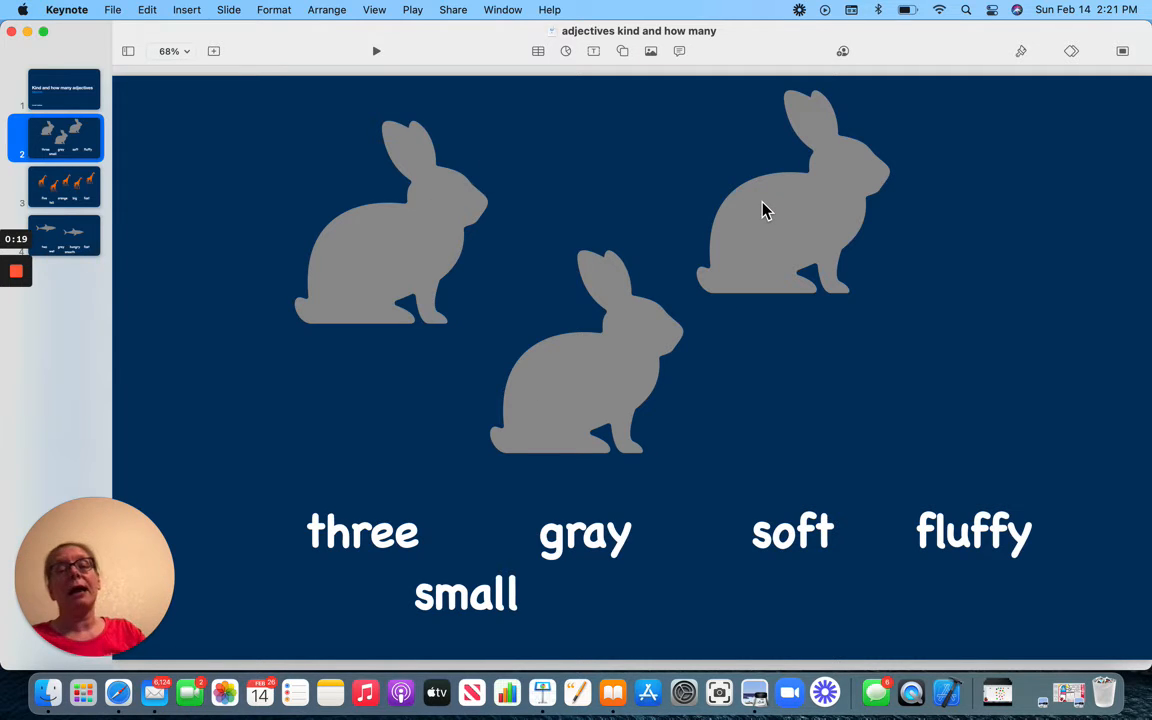
{"action": "mouse_move", "coordinate": [613, 403]}
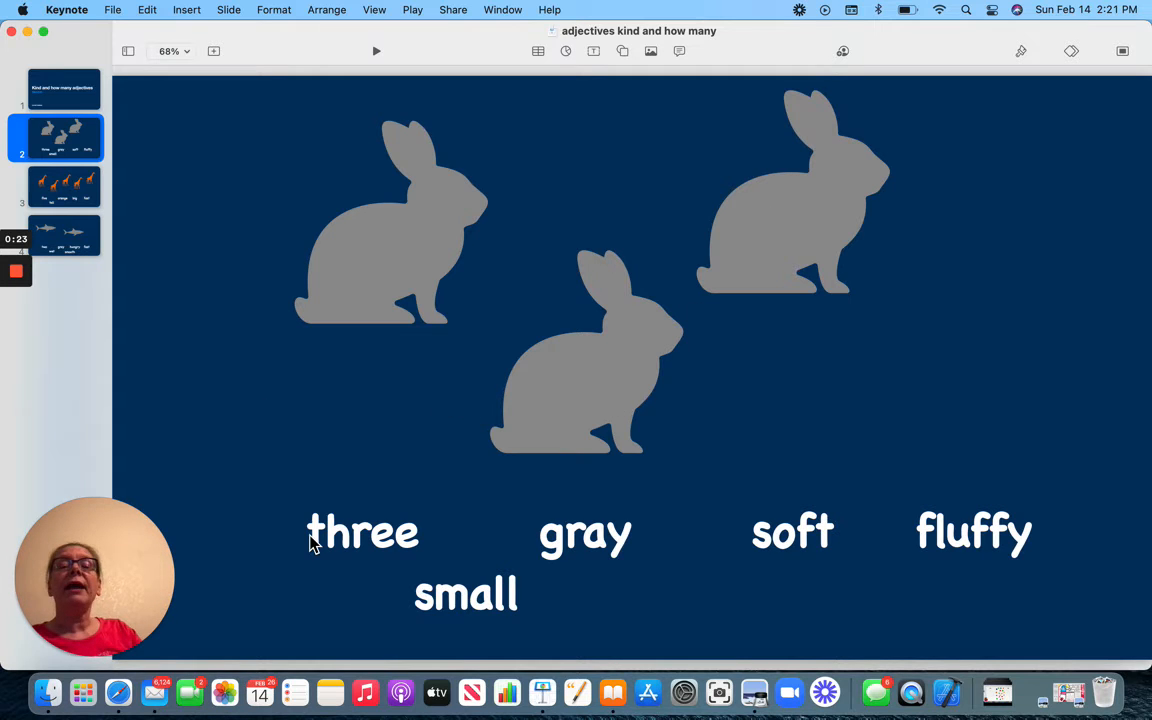
{"action": "mouse_move", "coordinate": [350, 563]}
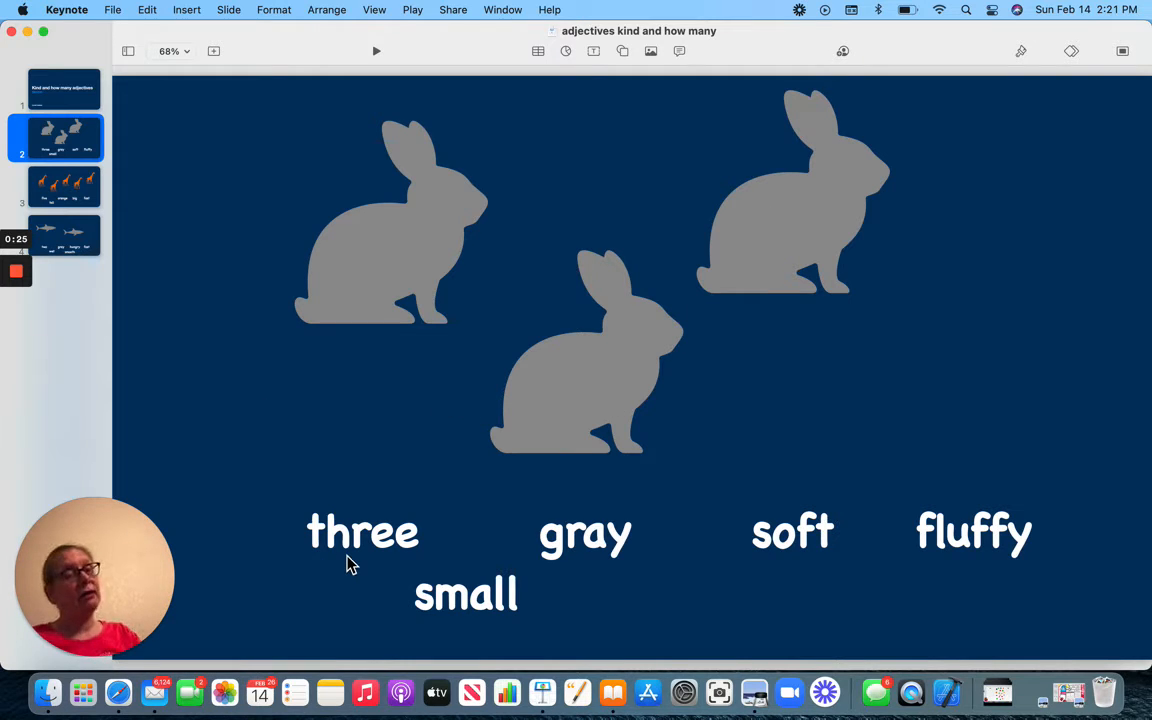
{"action": "mouse_move", "coordinate": [452, 567]}
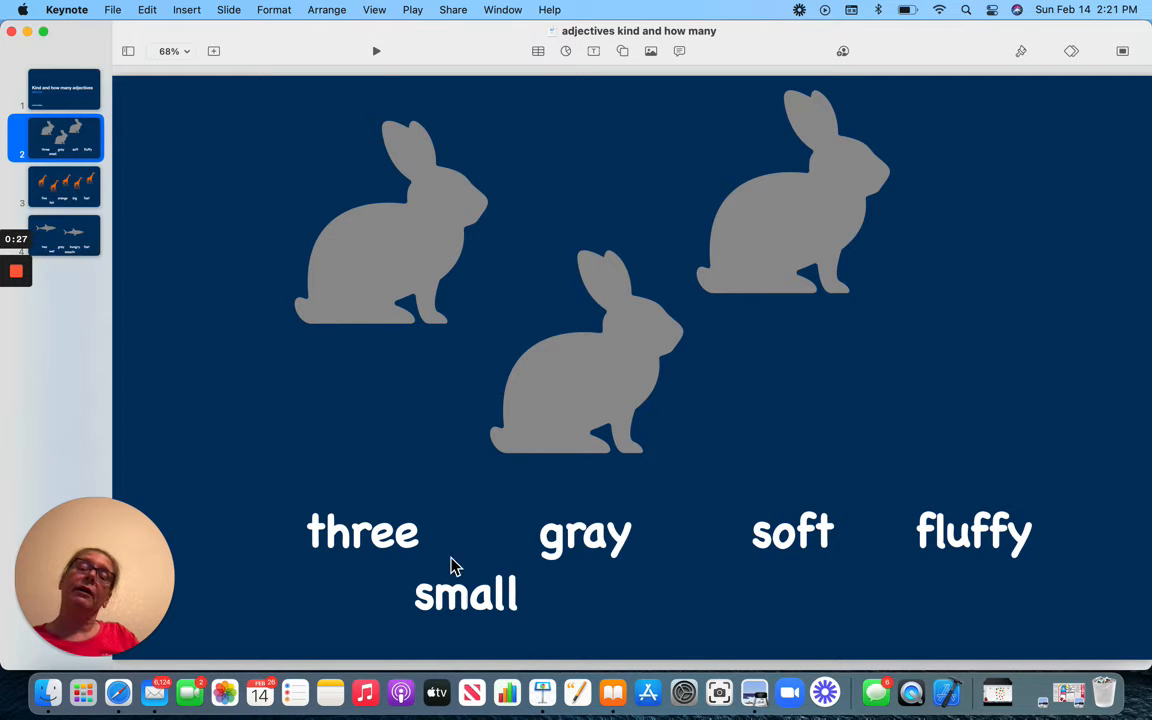
{"action": "mouse_move", "coordinate": [489, 639]}
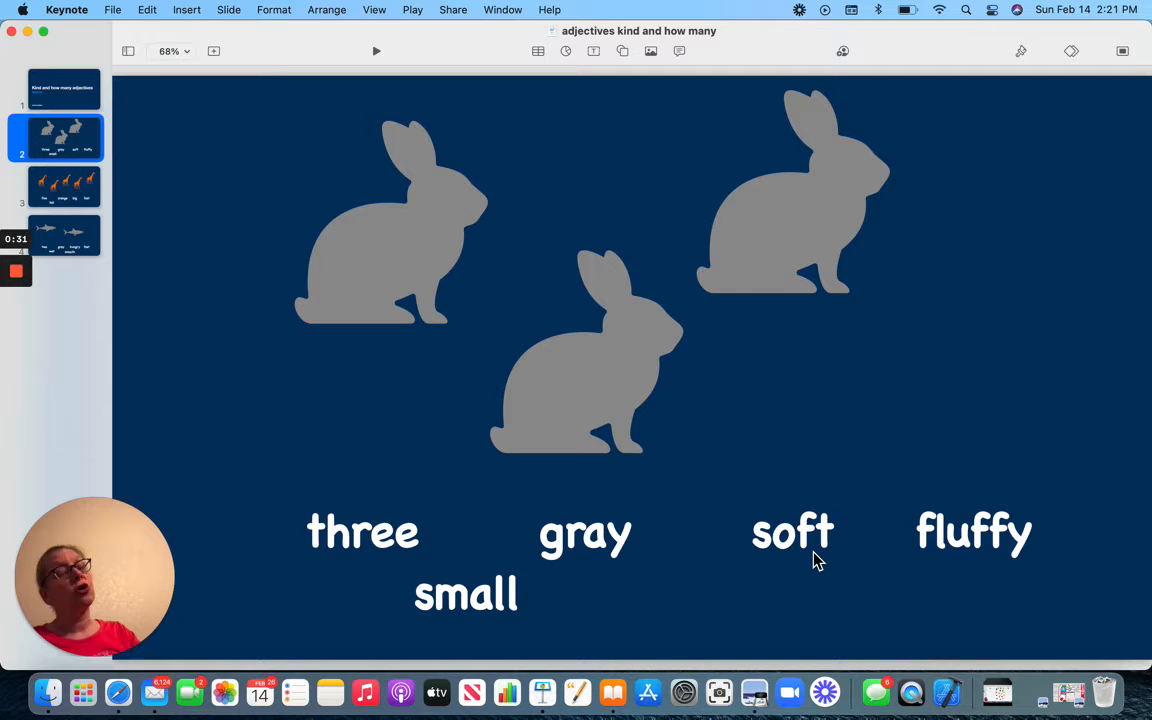
{"action": "mouse_move", "coordinate": [450, 278]}
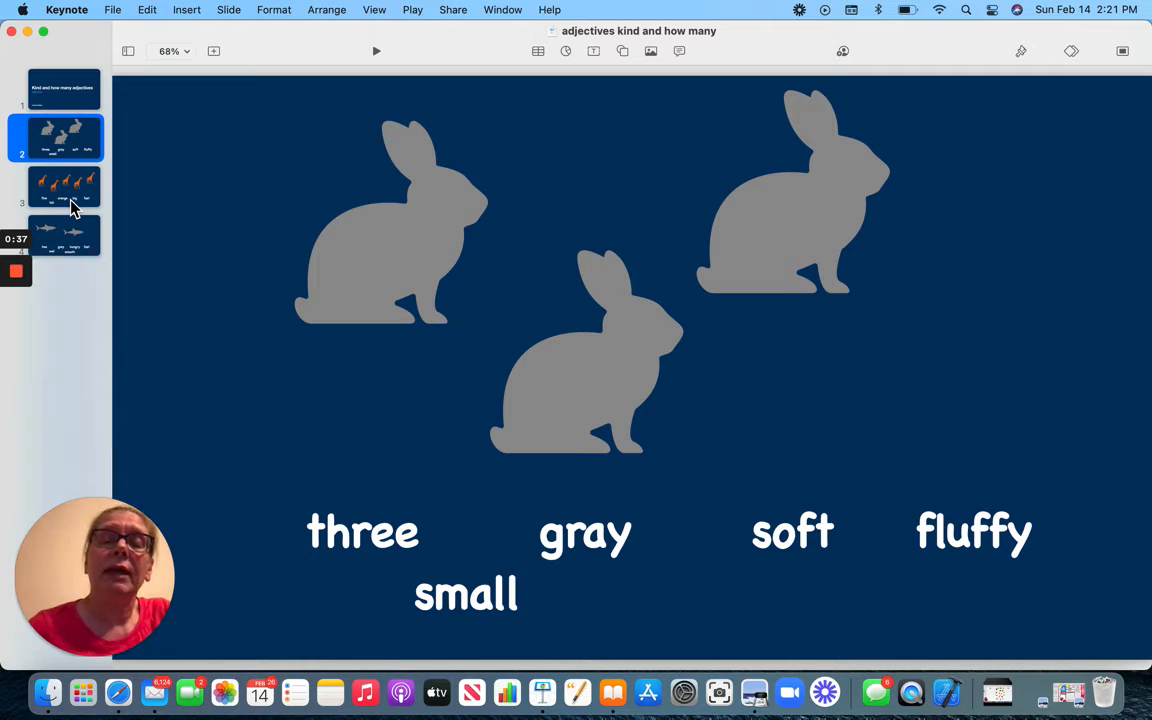
Step: Show slide 3 with five orange giraffes and the words five, orange, big, fast, tall
{"action": "left_click", "coordinate": [64, 187]}
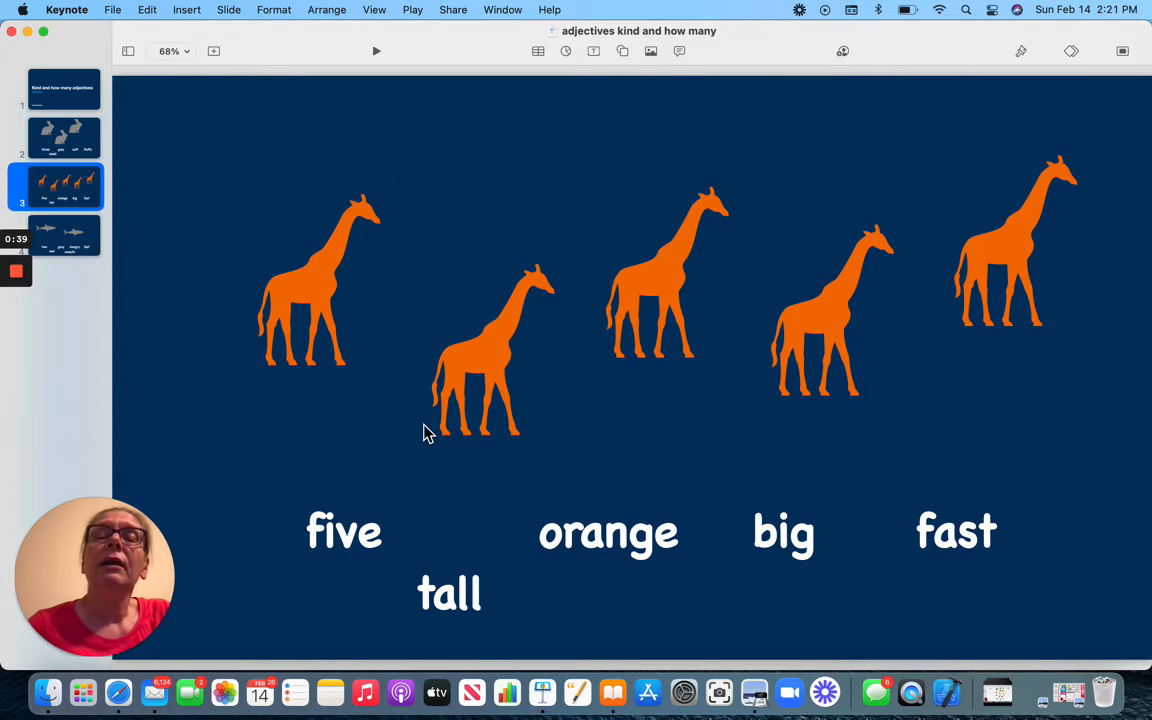
{"action": "mouse_move", "coordinate": [305, 332]}
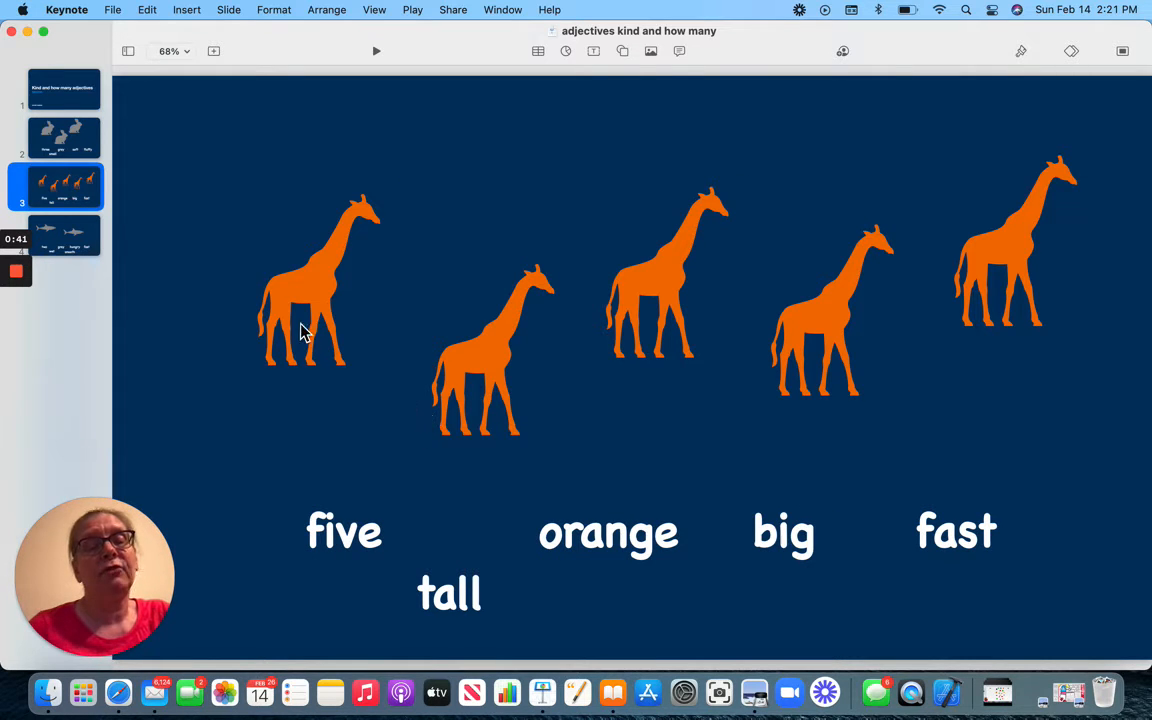
{"action": "mouse_move", "coordinate": [995, 283]}
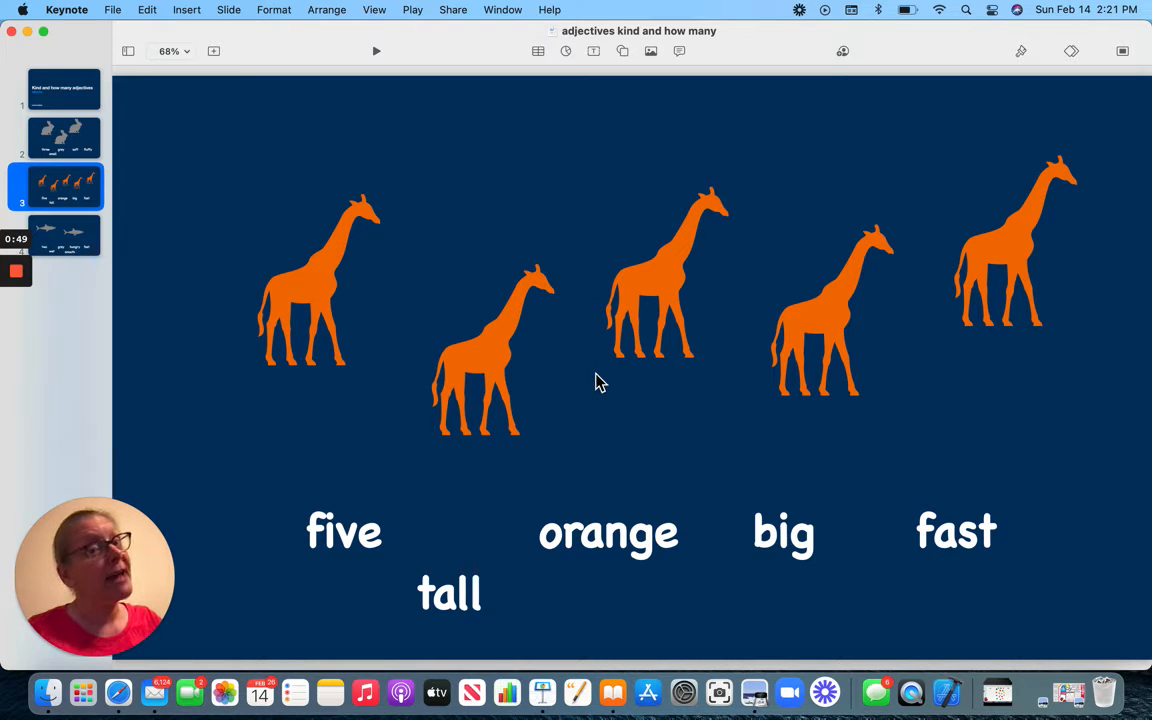
{"action": "mouse_move", "coordinate": [557, 394]}
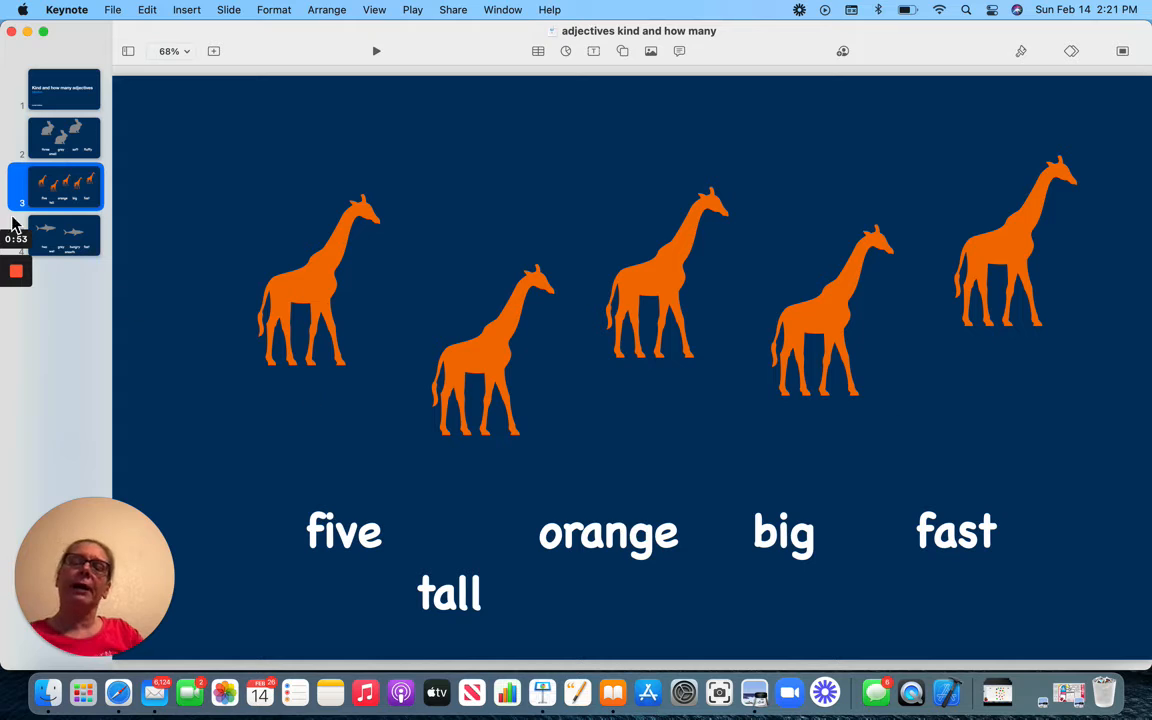
Step: Show slide 4 with two gray sharks and the words two, gray, hungry, fast, wet, smooth
{"action": "left_click", "coordinate": [63, 235]}
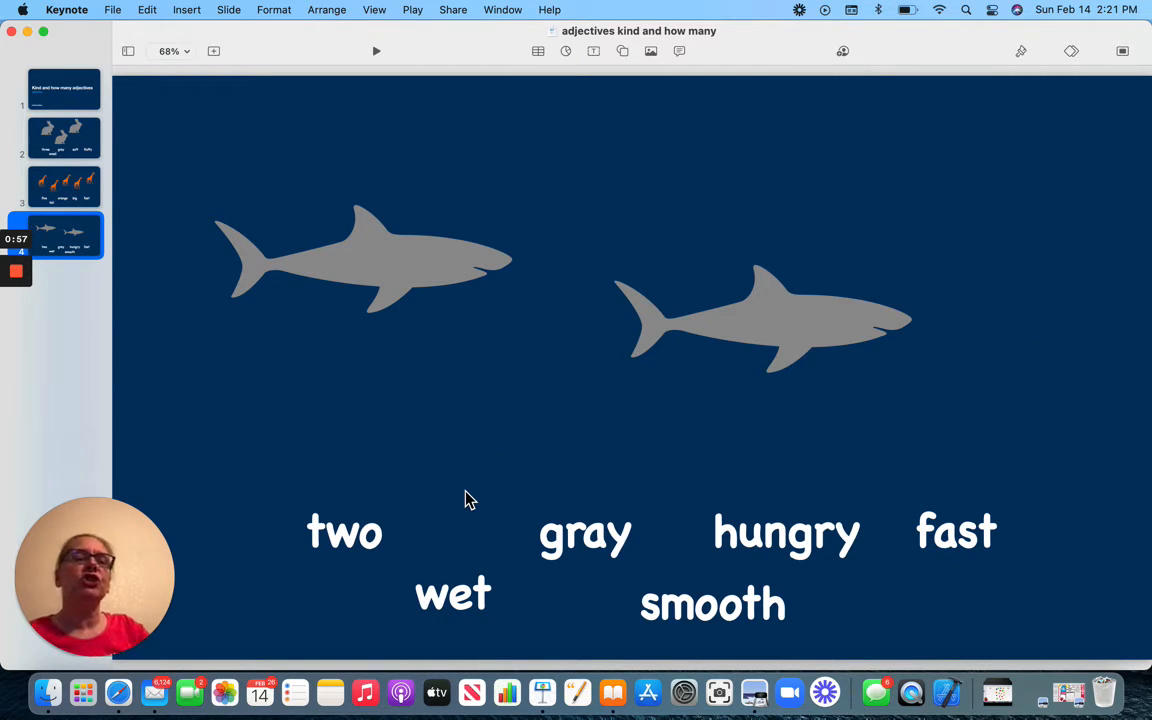
{"action": "mouse_move", "coordinate": [725, 363]}
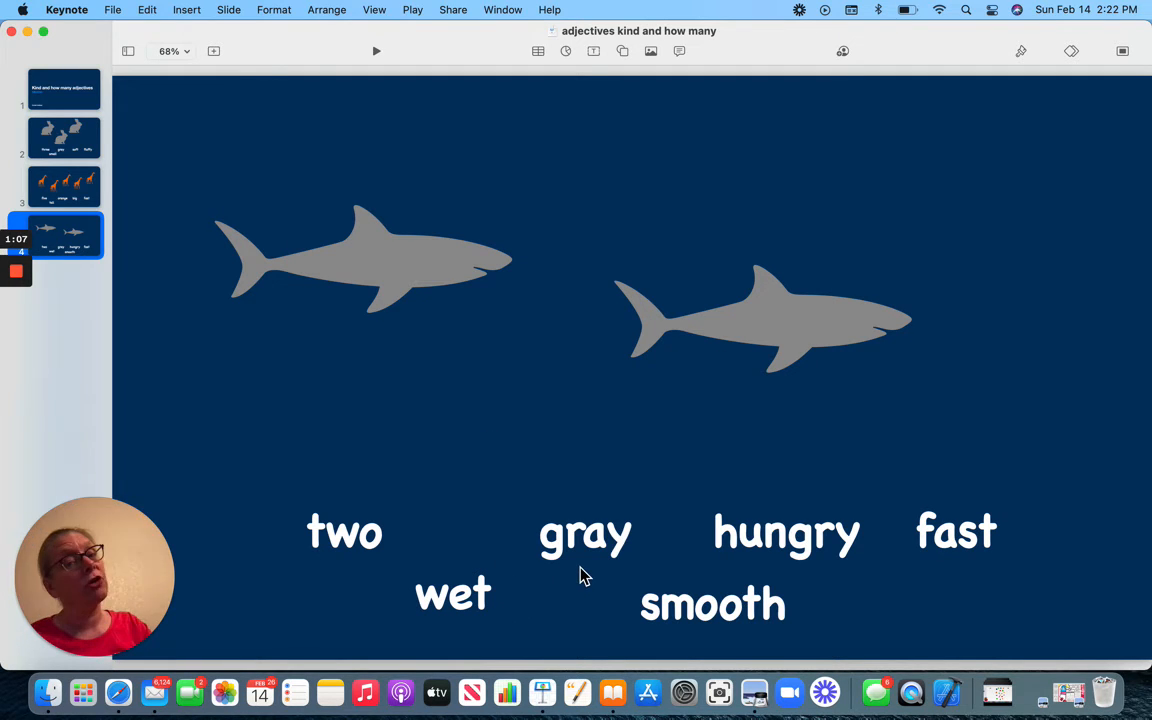
{"action": "mouse_move", "coordinate": [720, 585]}
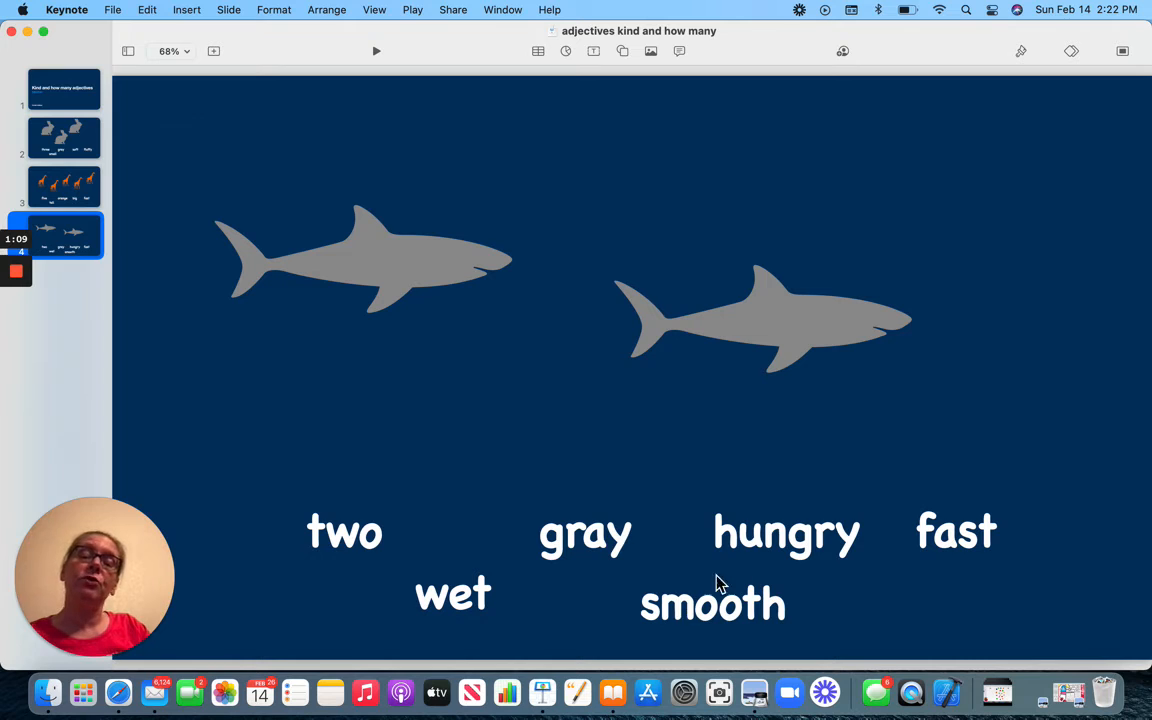
{"action": "mouse_move", "coordinate": [770, 555]}
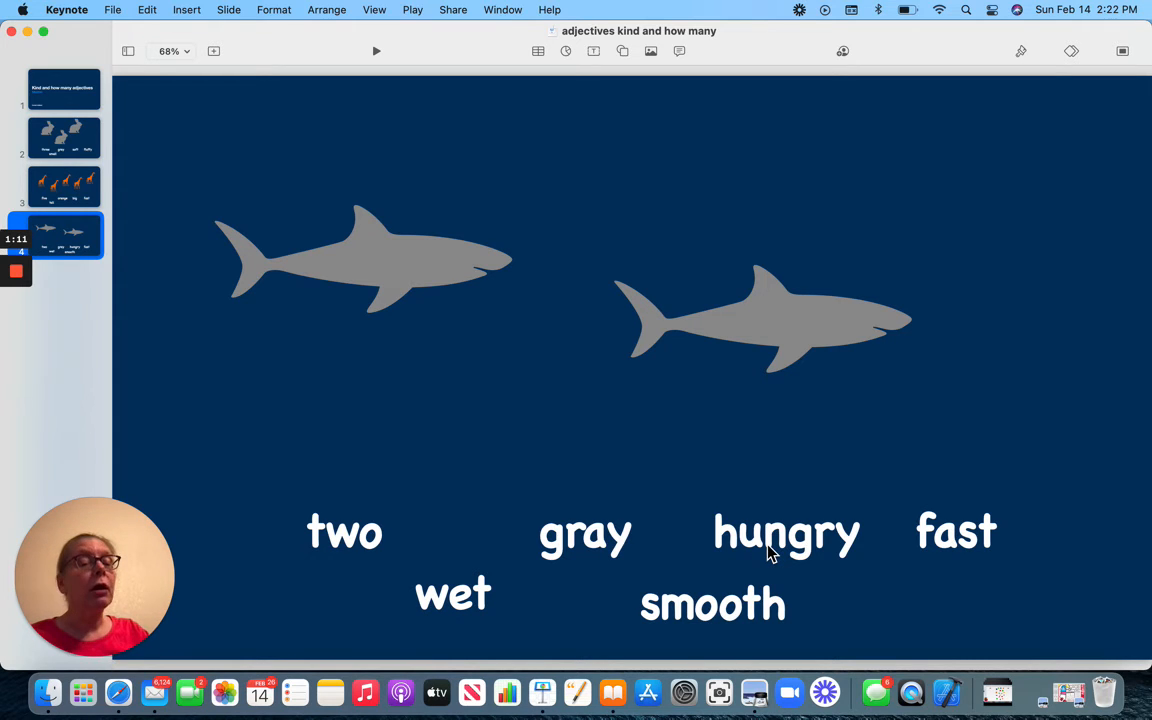
{"action": "mouse_move", "coordinate": [945, 542]}
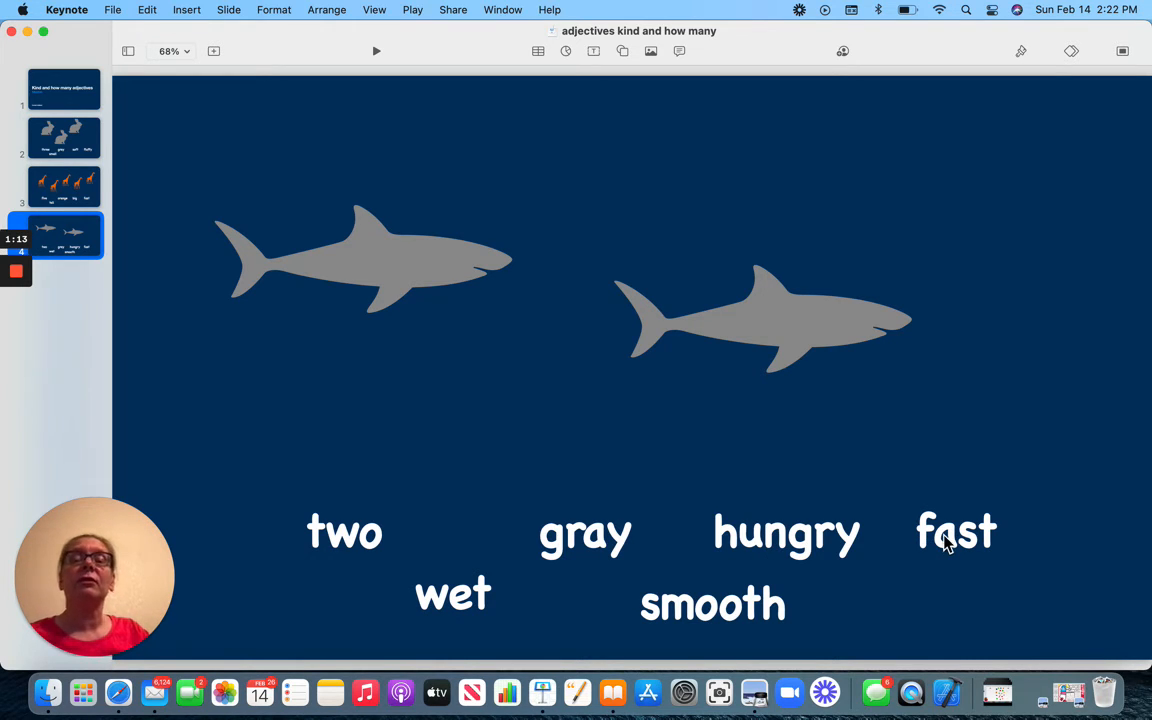
{"action": "mouse_move", "coordinate": [740, 327]}
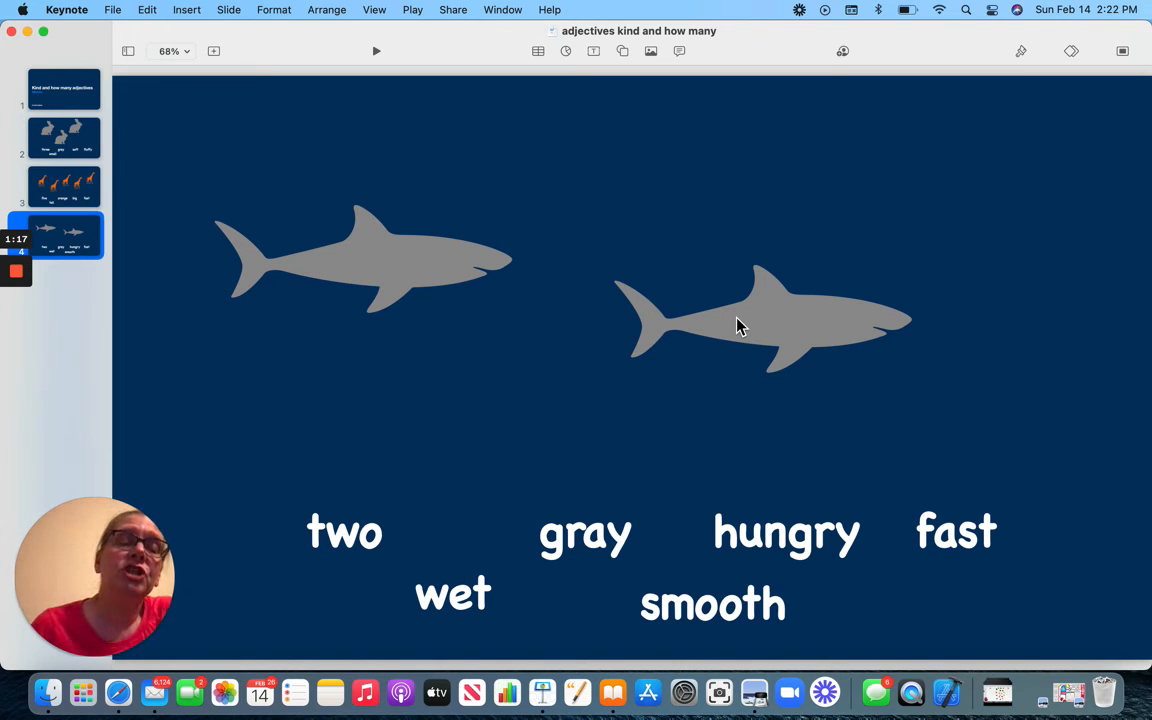
{"action": "mouse_move", "coordinate": [700, 291]}
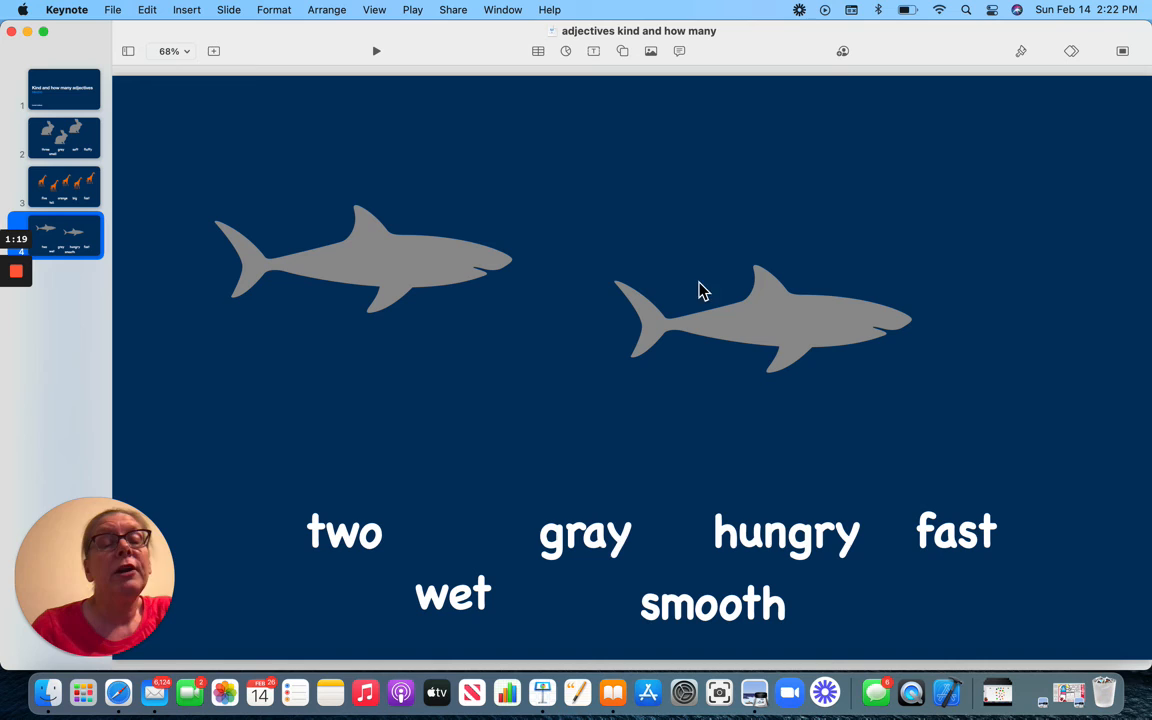
{"action": "mouse_move", "coordinate": [573, 264]}
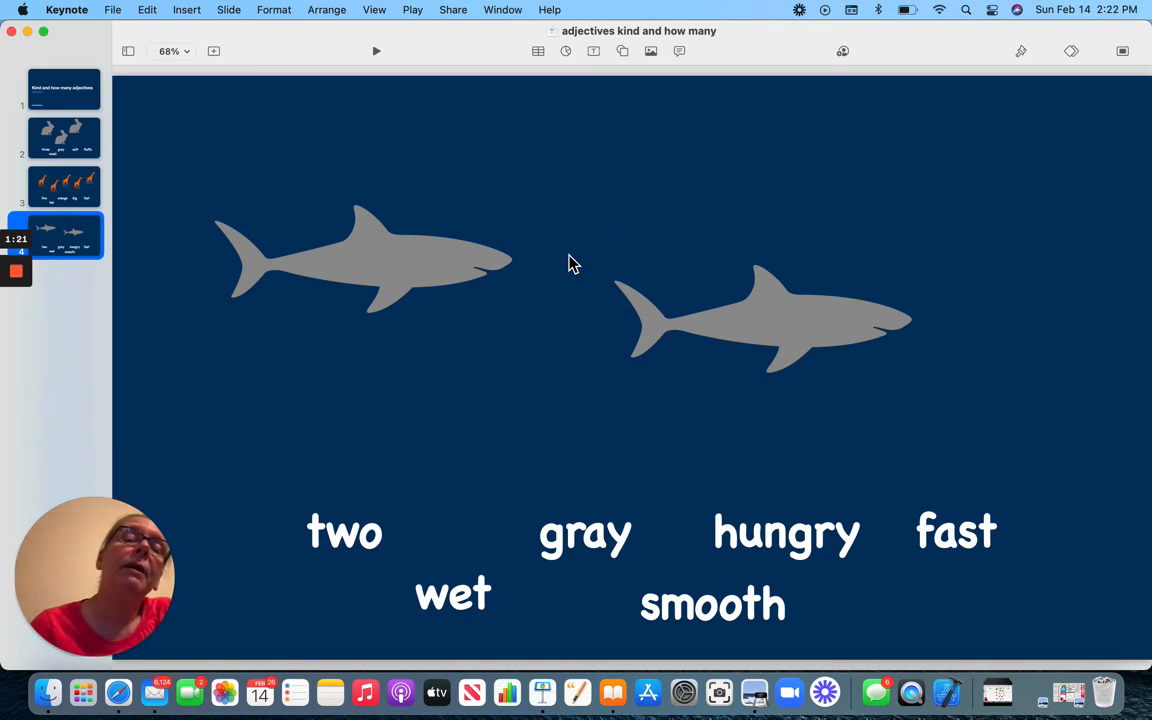